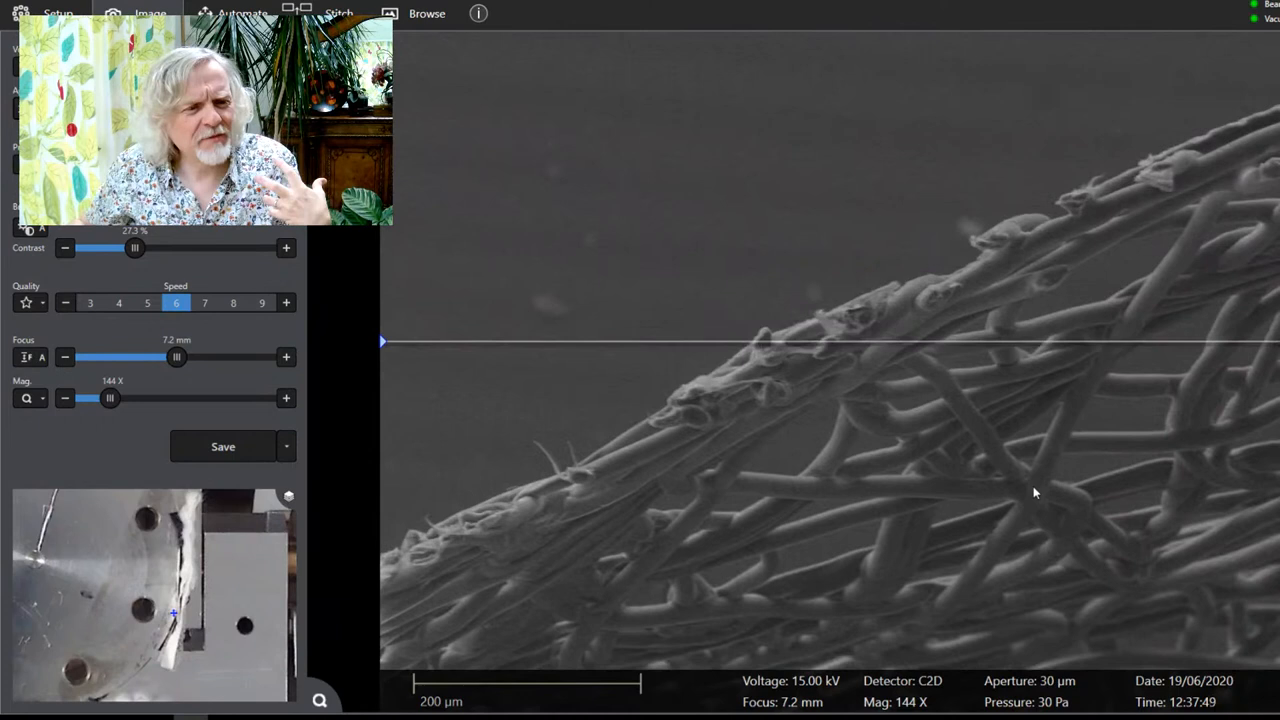
Step: Shift the sample to frame the smooth outer fibre ends at 288×
drag(110, 398, 122, 398)
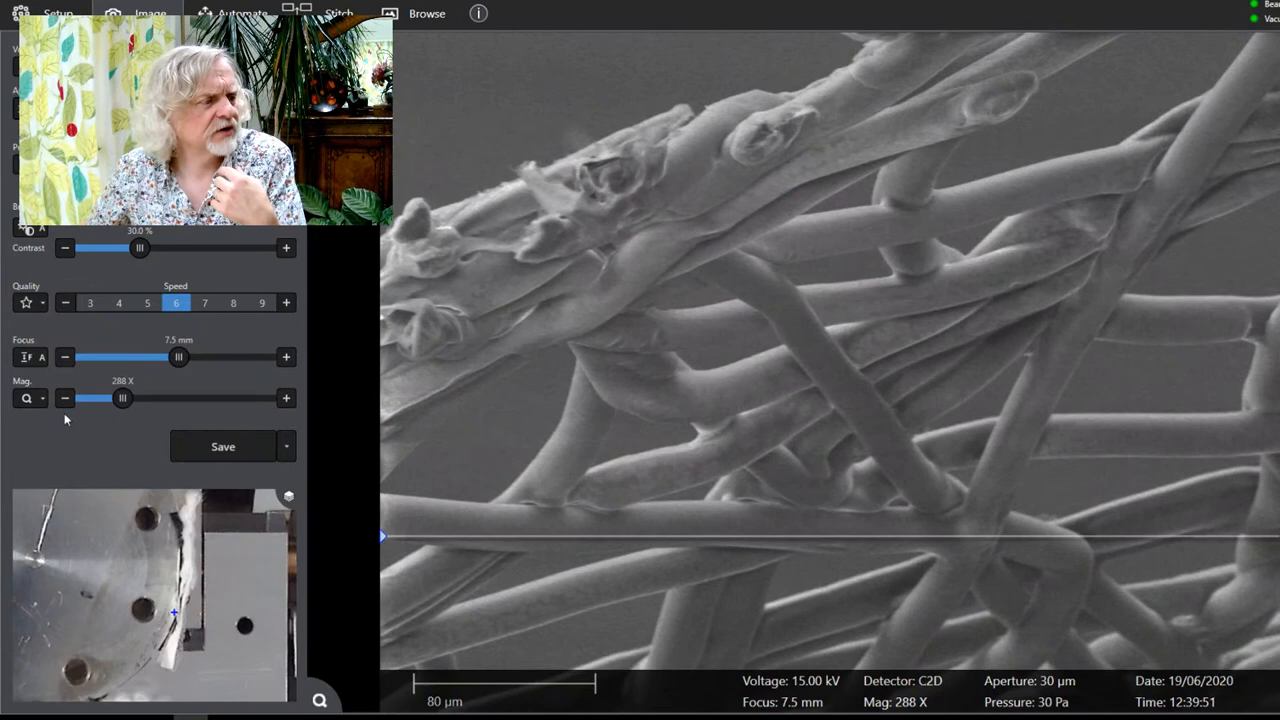
Step: Zoom out through 144× to 72× and move to the mesh layer
drag(123, 398, 110, 398)
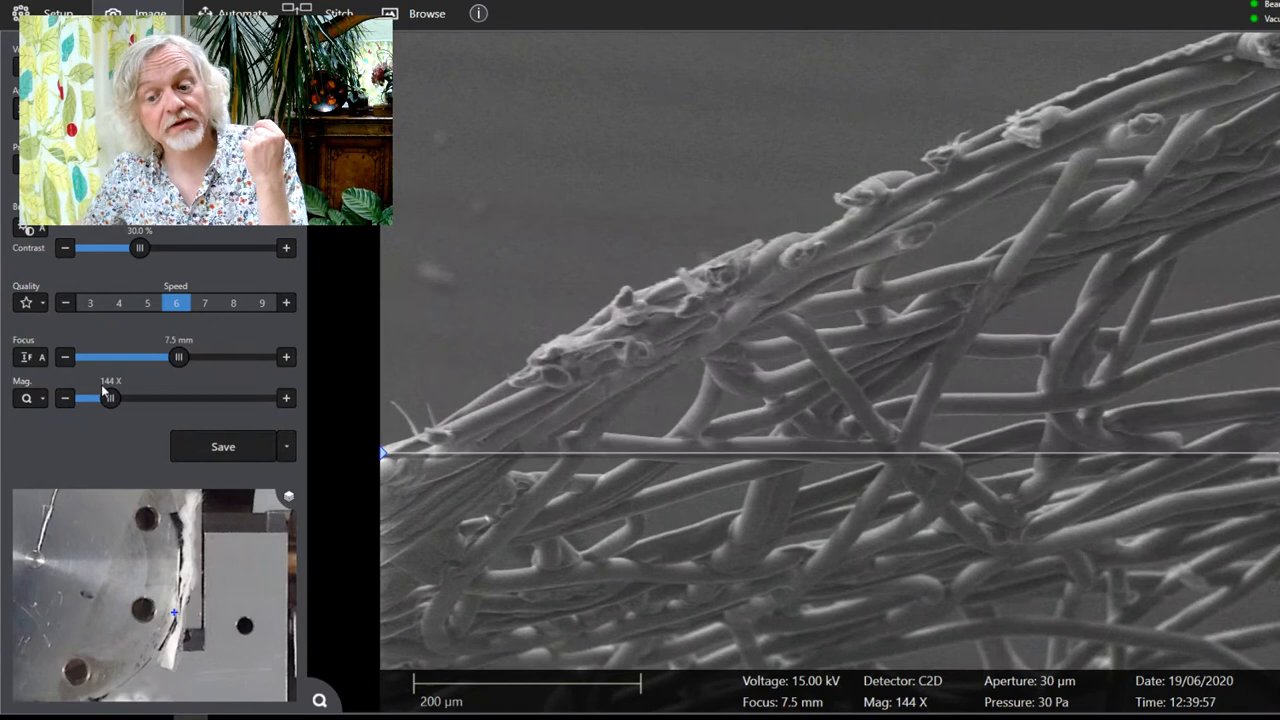
drag(111, 398, 98, 398)
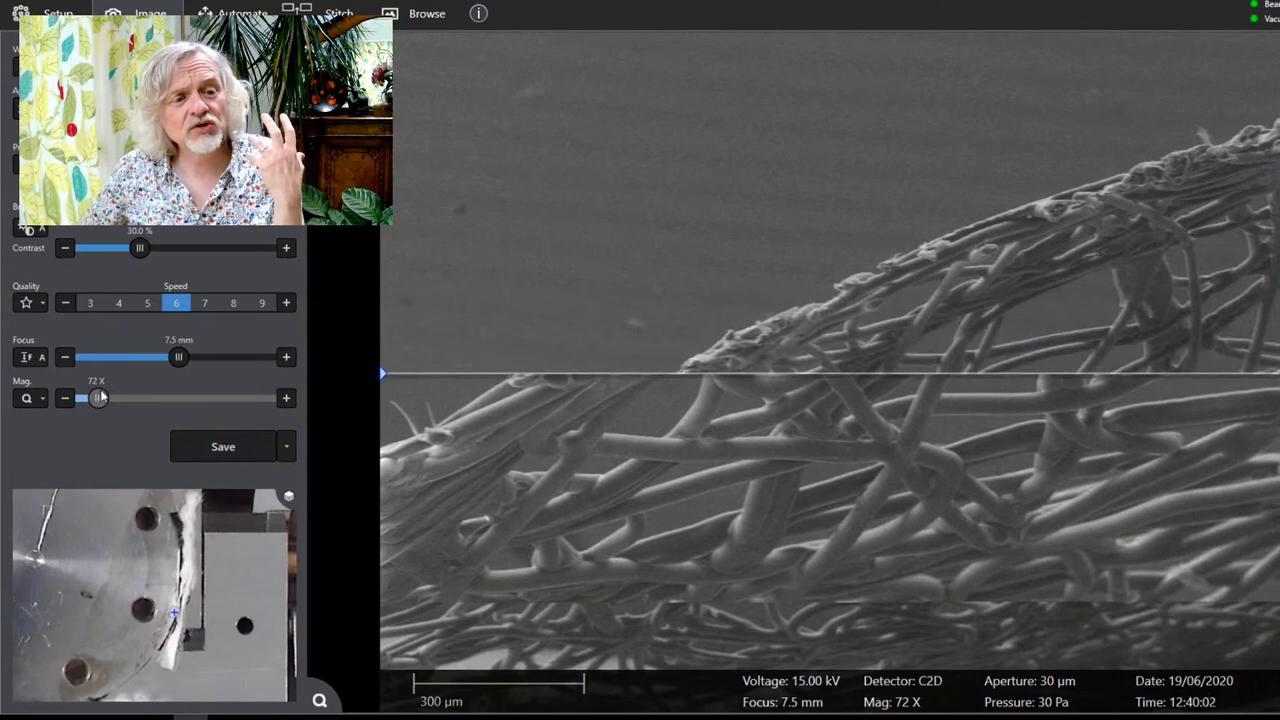
drag(98, 398, 85, 398)
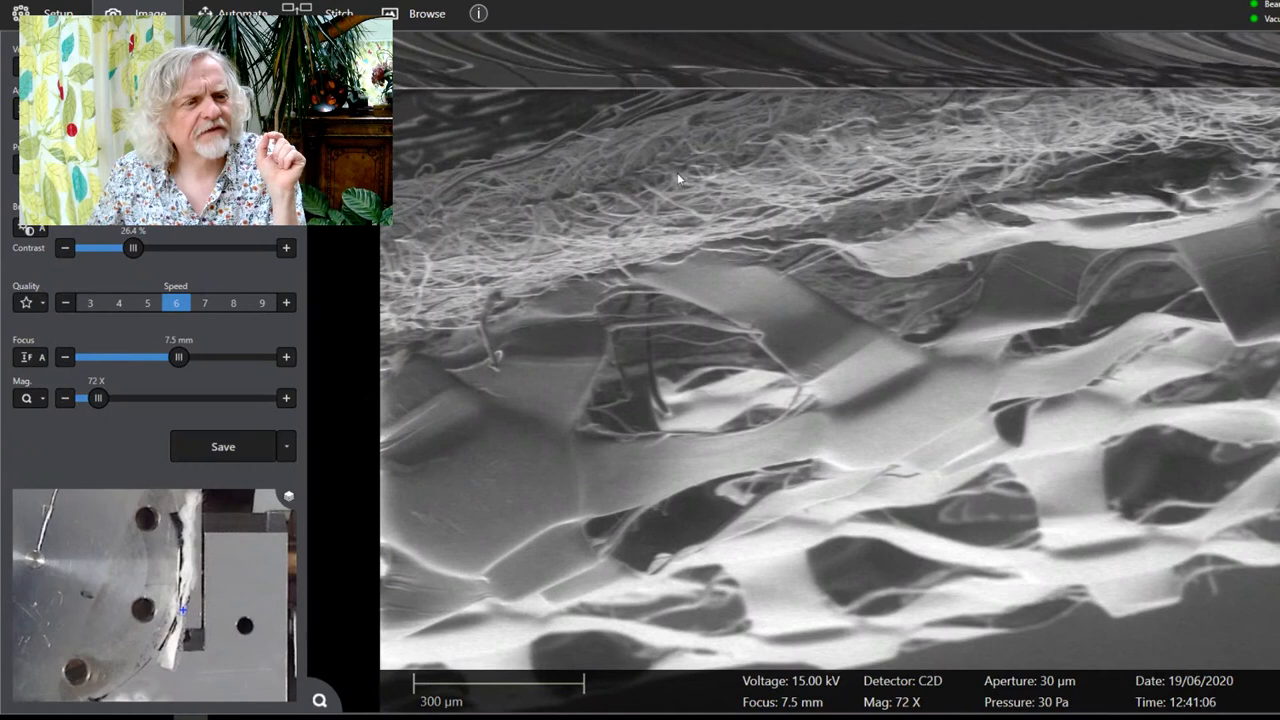
Step: Zoom the fine inner fibres in through 144× to 288×
drag(98, 398, 110, 398)
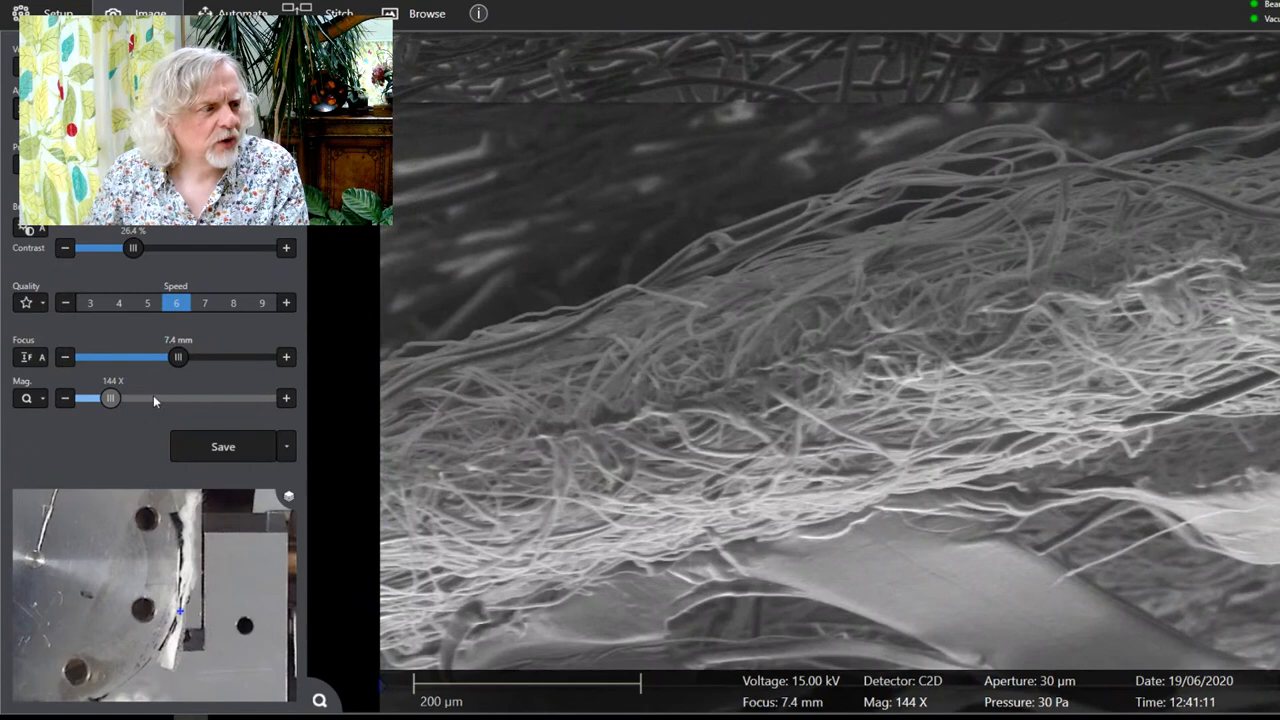
drag(110, 398, 122, 398)
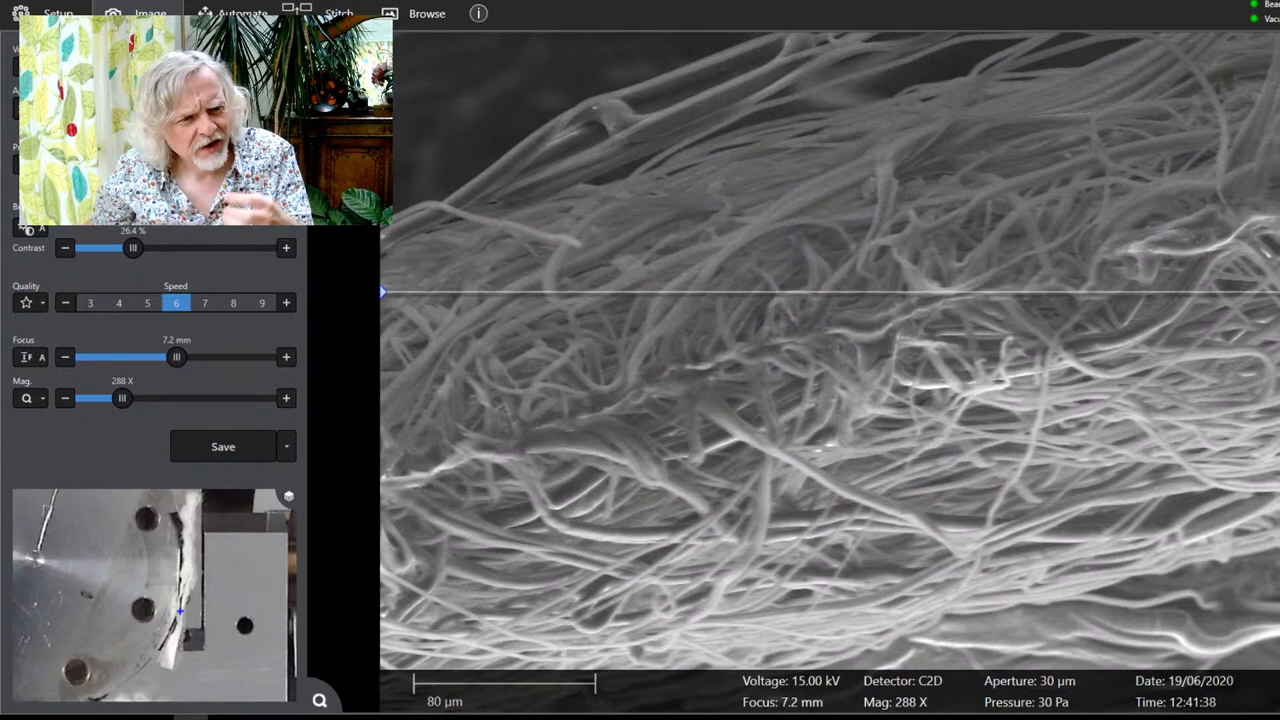
drag(122, 398, 133, 398)
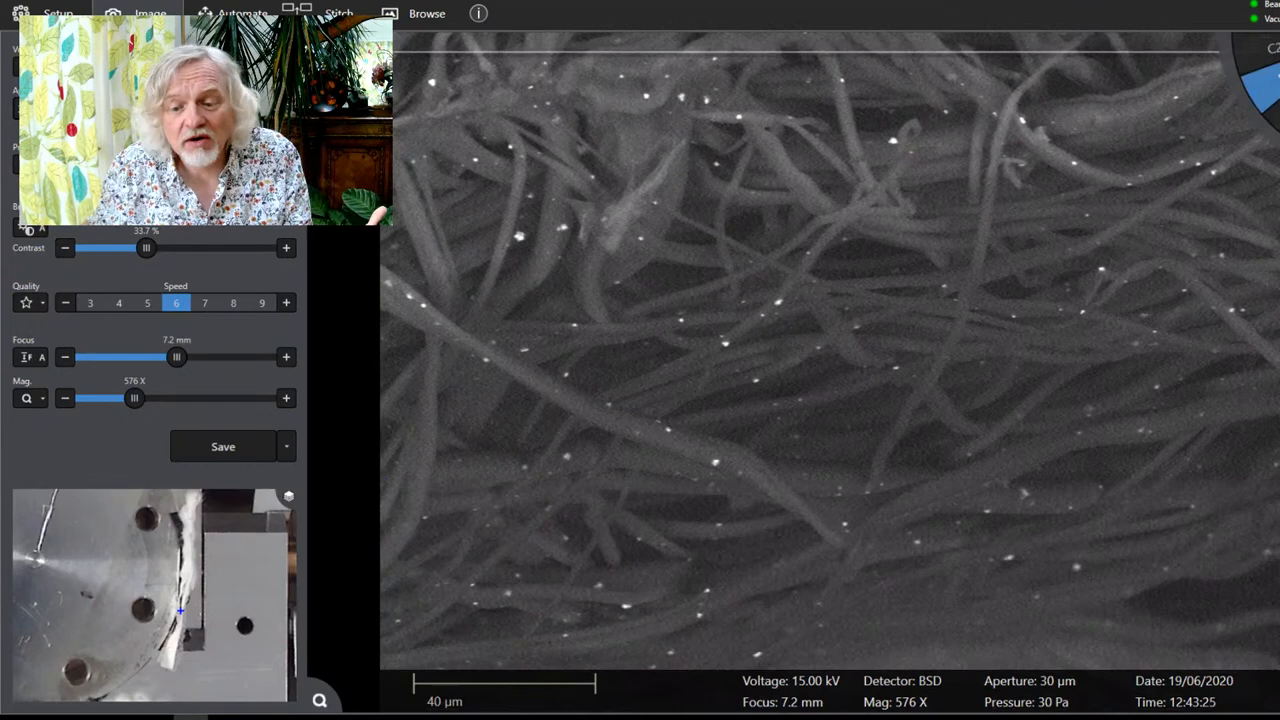
Step: Return to 288× magnification and set imaging speed to 8
drag(134, 398, 104, 398)
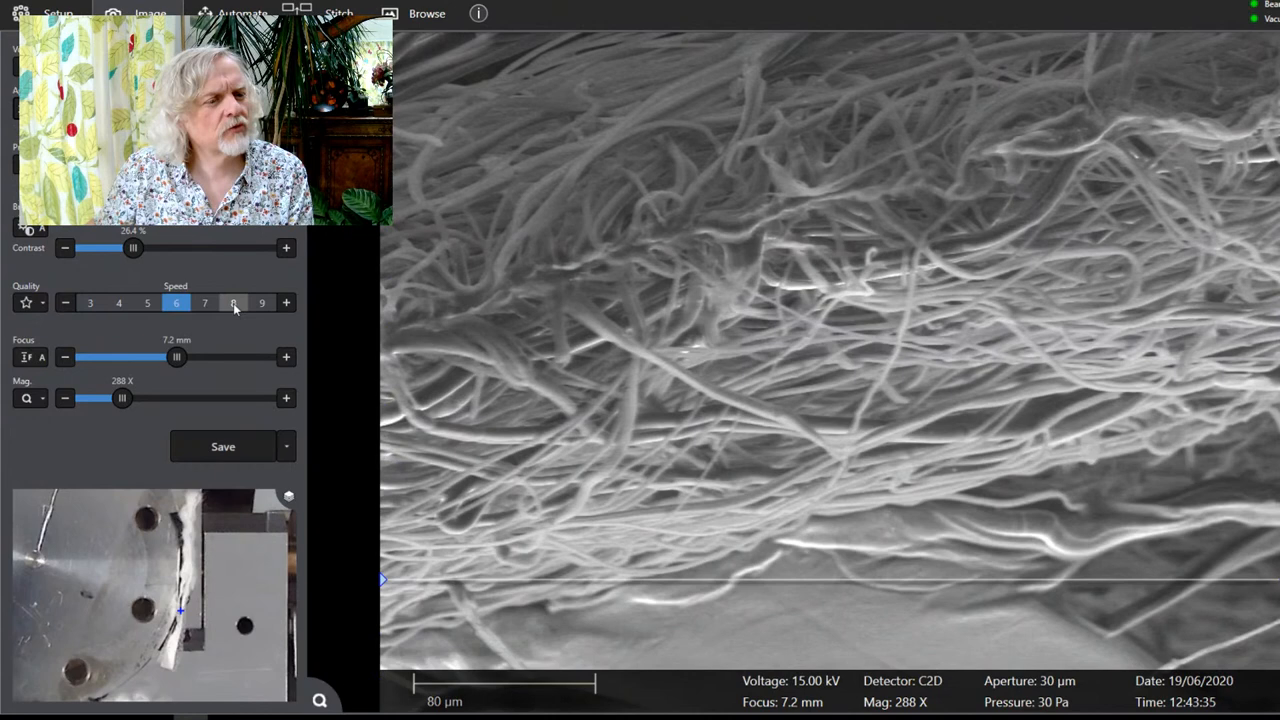
click(233, 302)
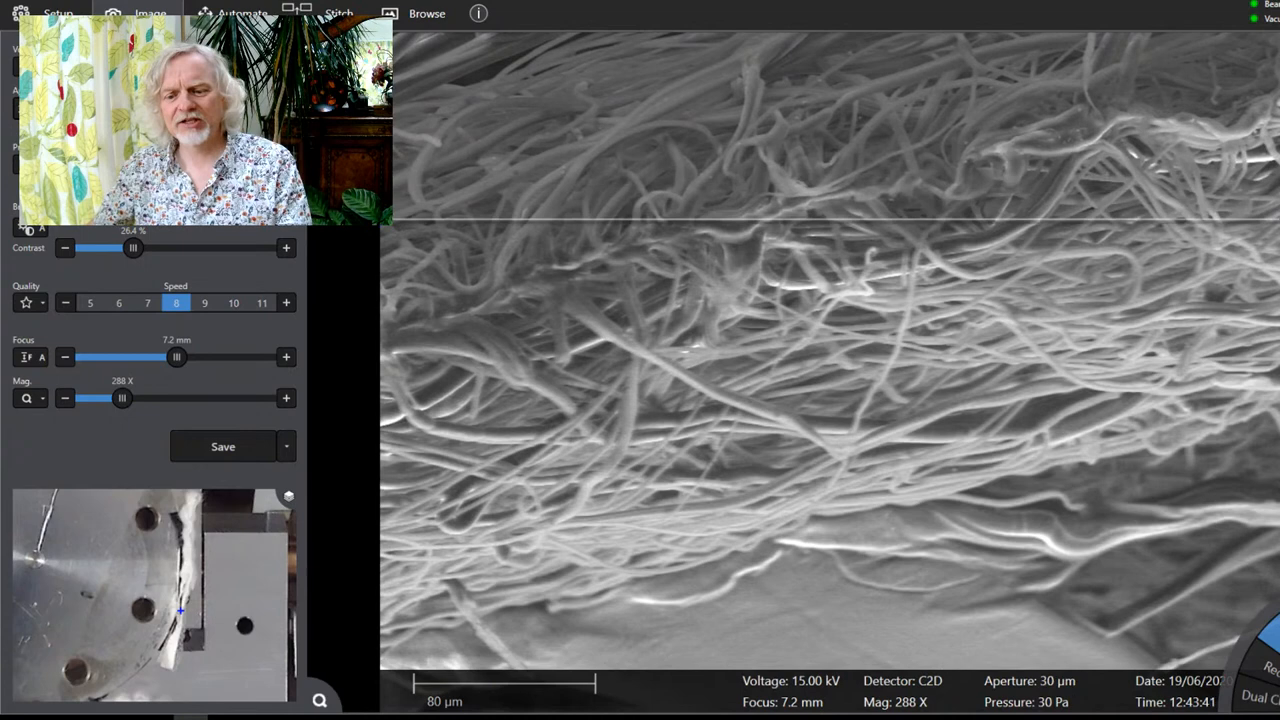